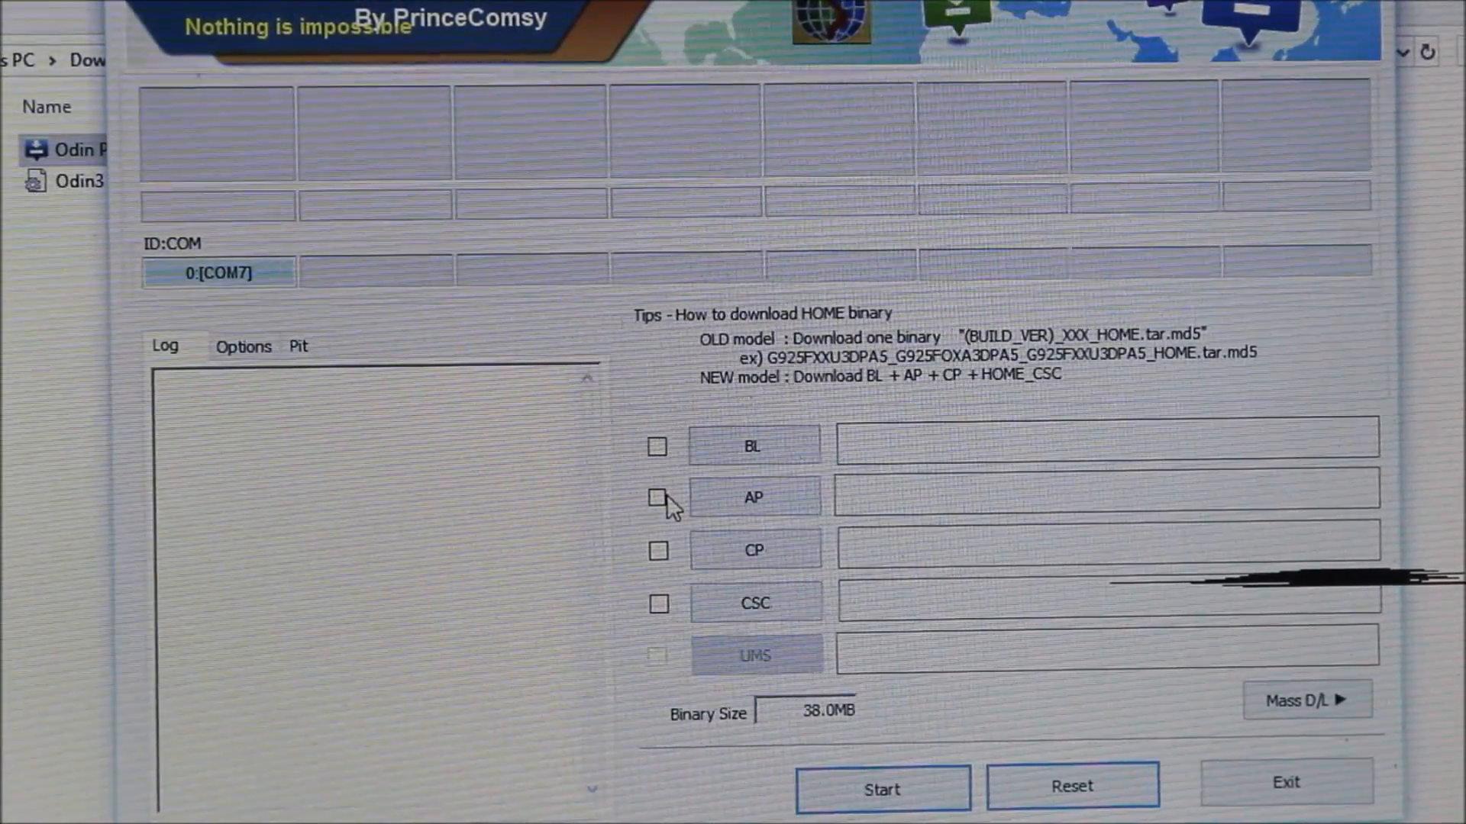
Load twrp-3.2.1-0-dreamlte.img from Downloads into the enabled AP slot.
left_click(656, 496)
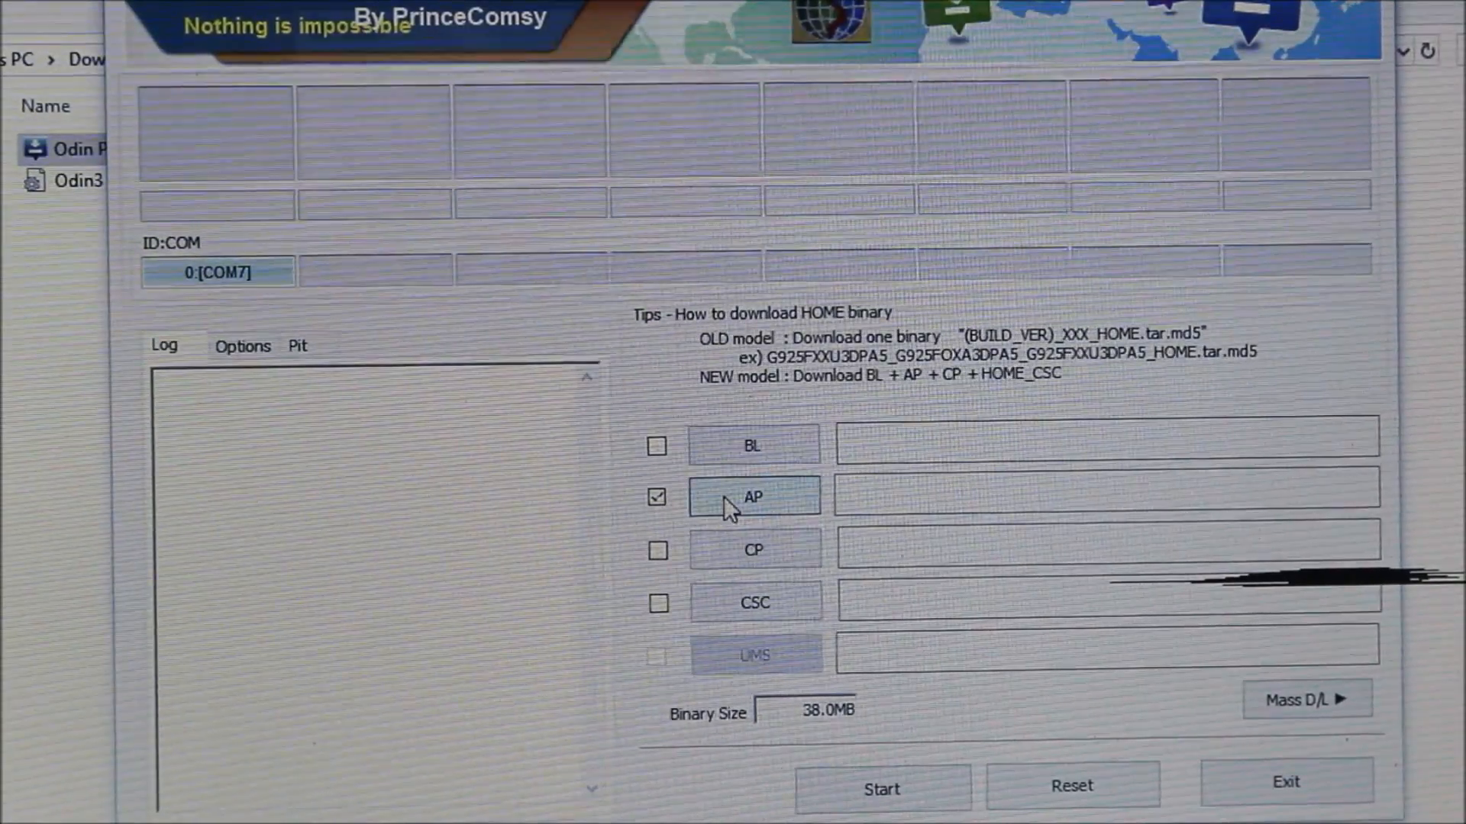
left_click(753, 496)
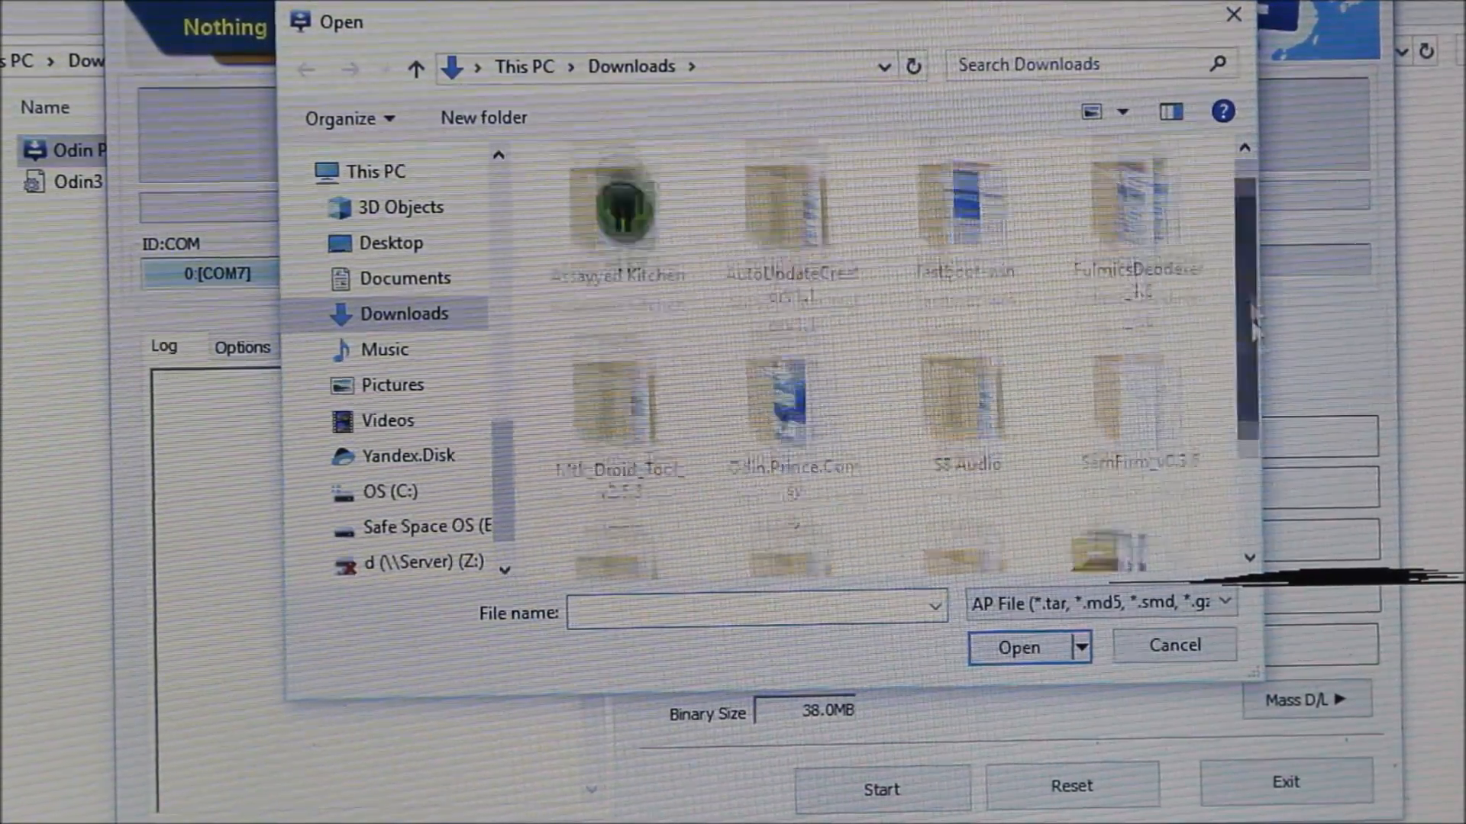
left_click(1136, 431)
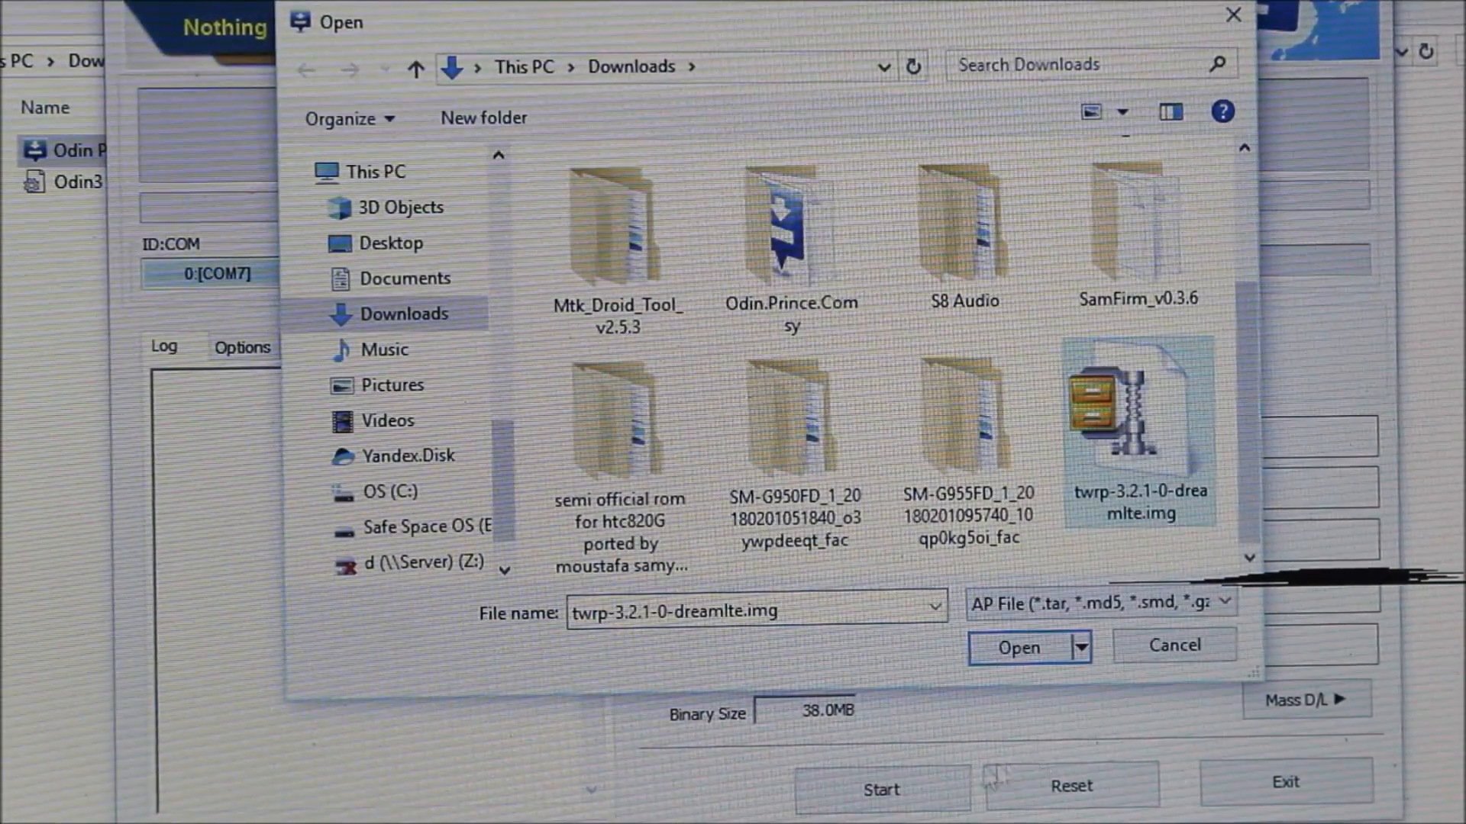
left_click(1016, 646)
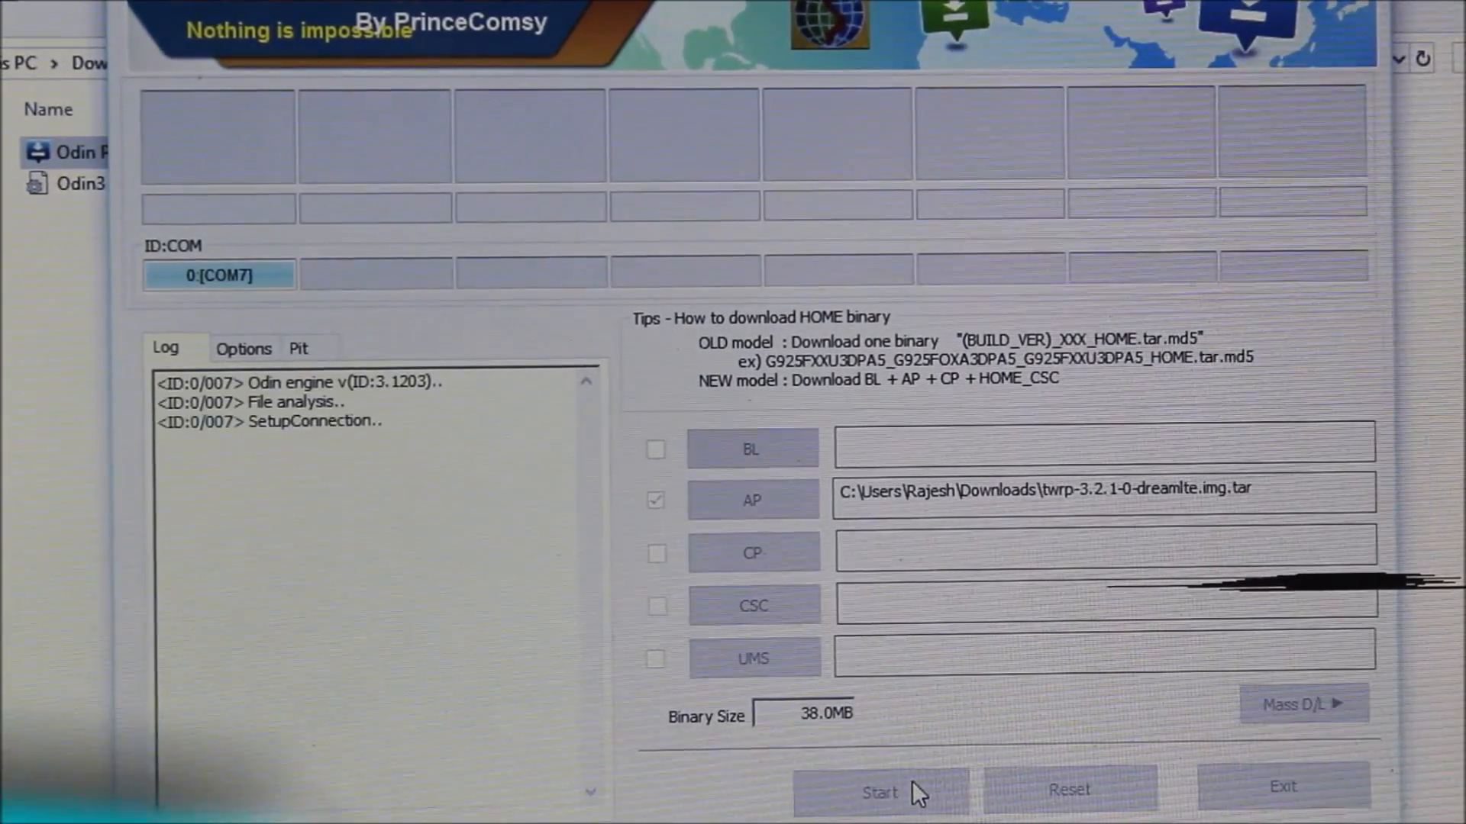
Begin flashing the AP recovery file to the phone on COM7 with Start.
left_click(879, 792)
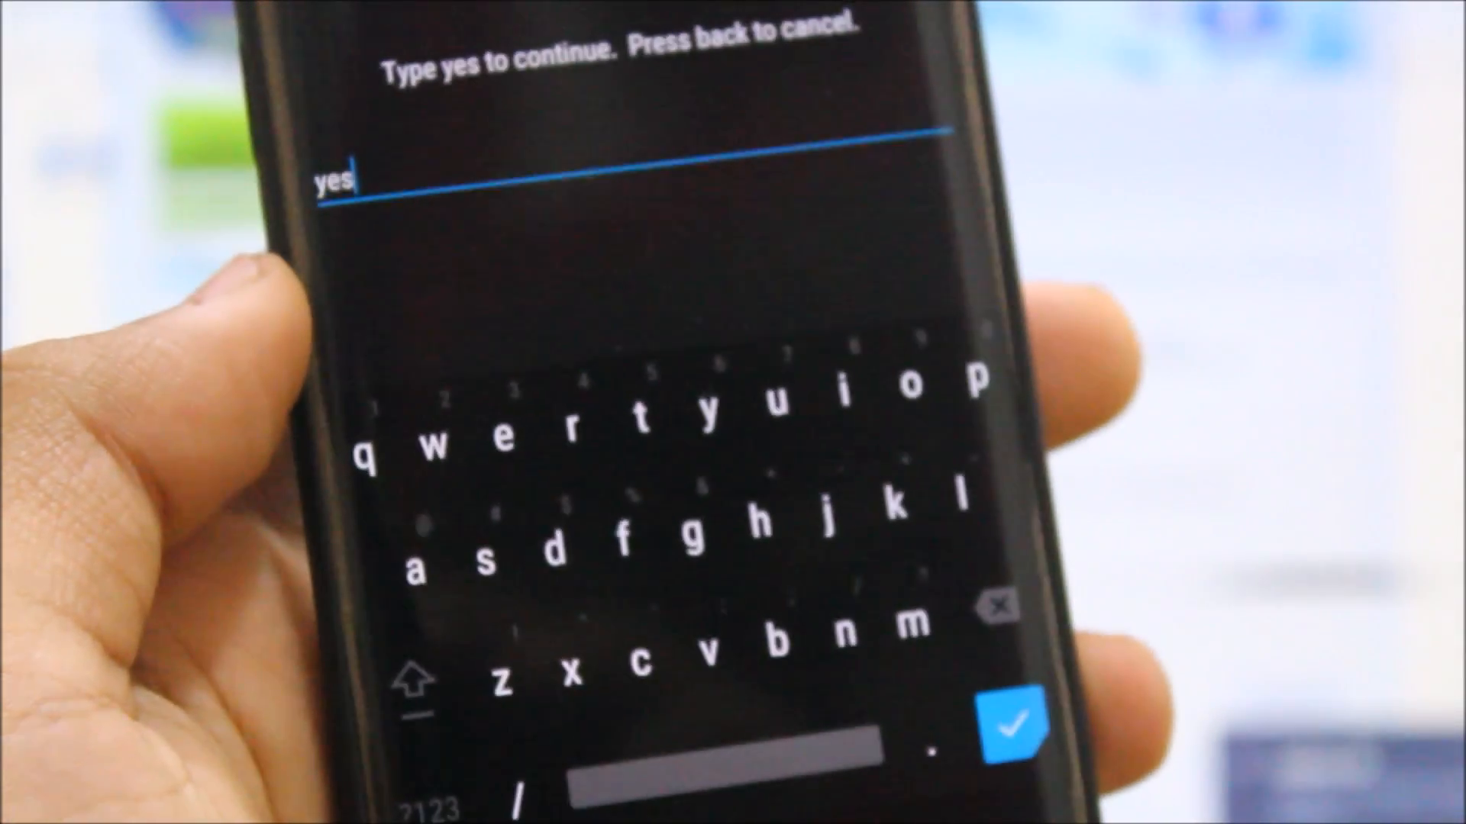
Confirm the Format Data wipe with 'yes' so the data partition formats successfully.
left_click(997, 719)
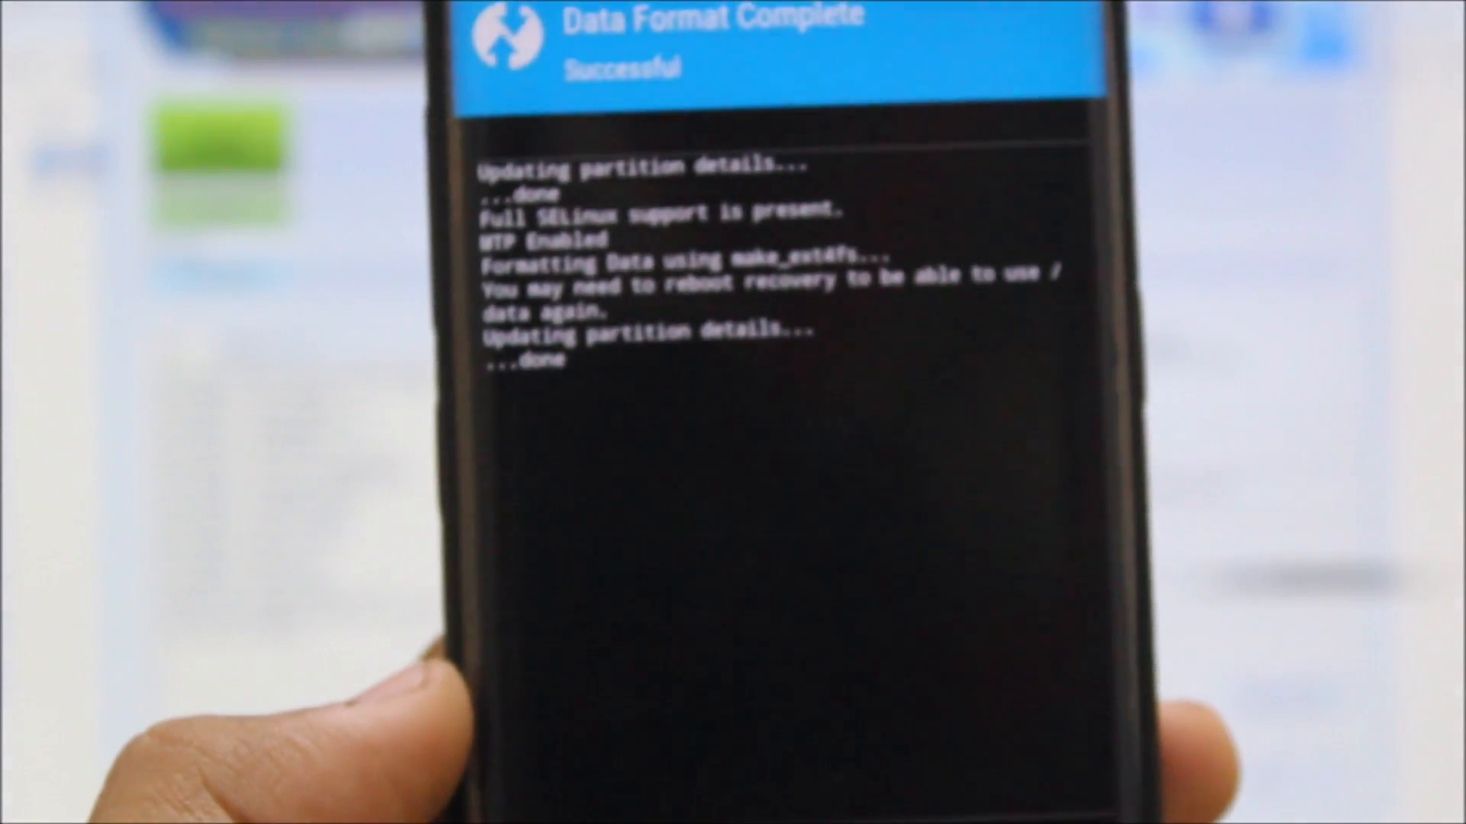